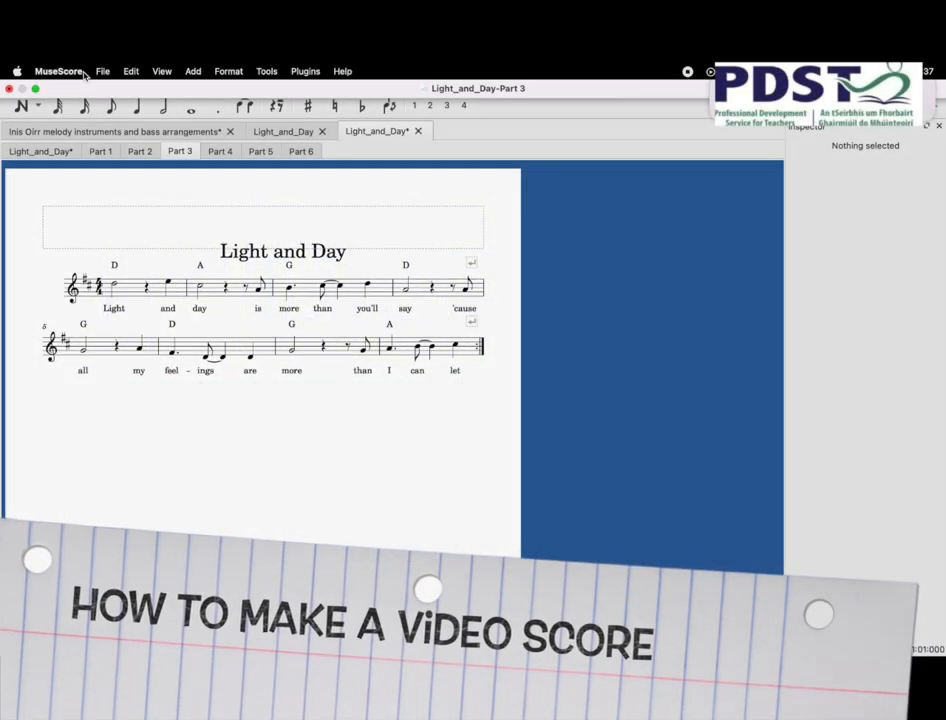
- Choose File > Save Online to start saving Part 3 to musescore.com
click(107, 71)
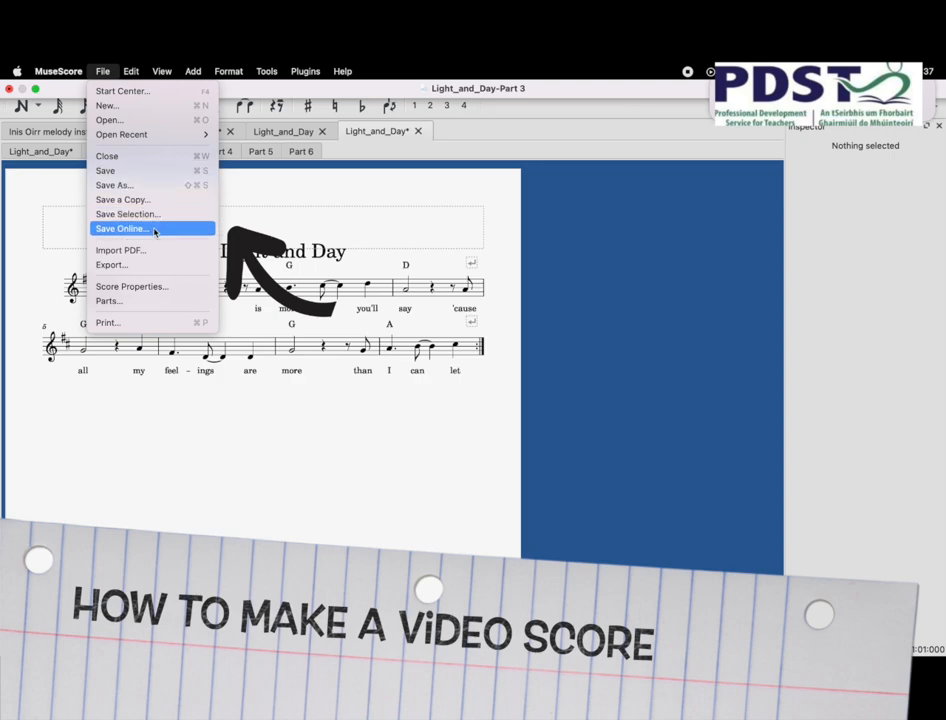
click(120, 228)
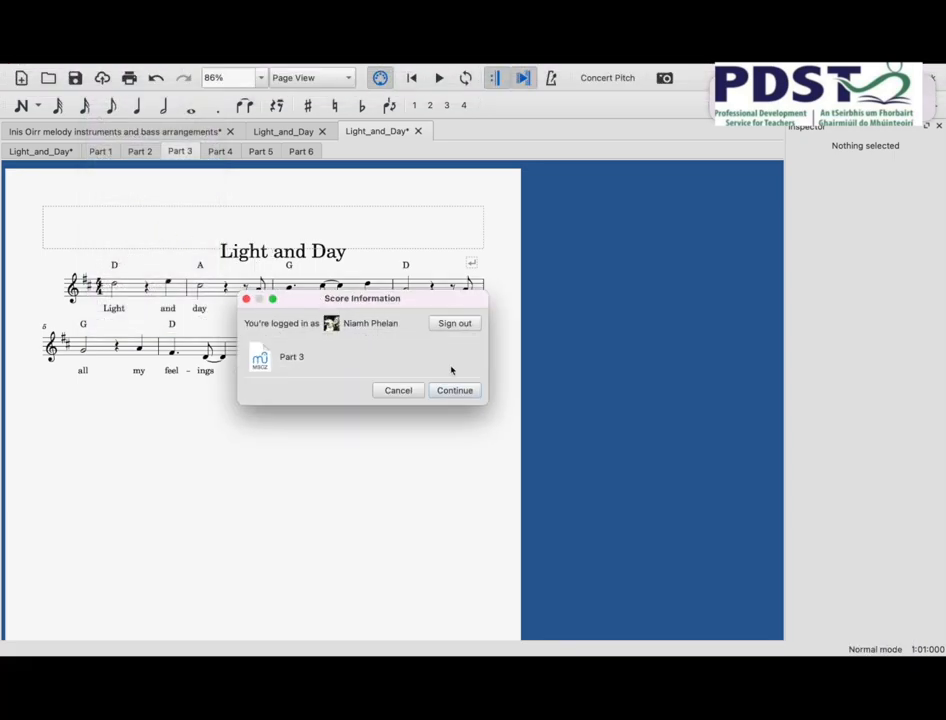
- Confirm the upload of Part 3 and scroll through the score details form
click(454, 390)
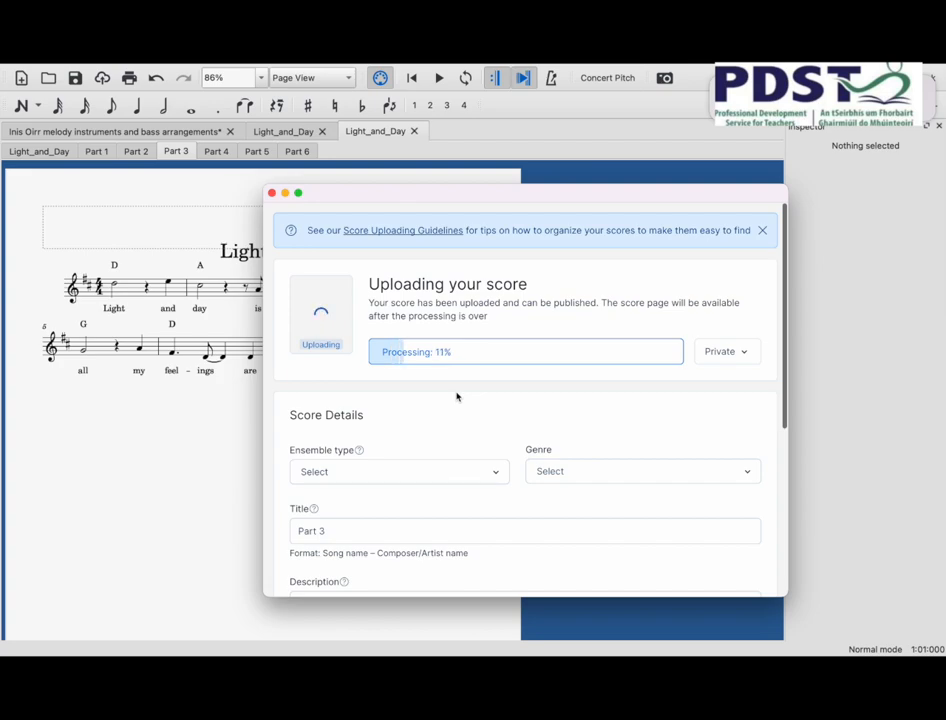
scroll(down, 3)
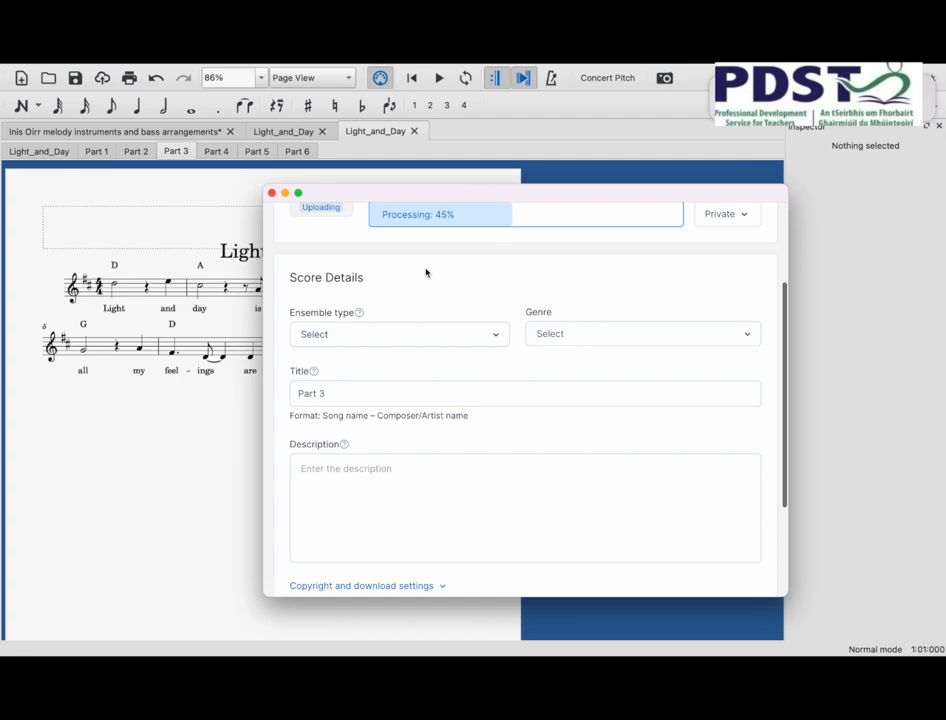
mouse_move(730, 215)
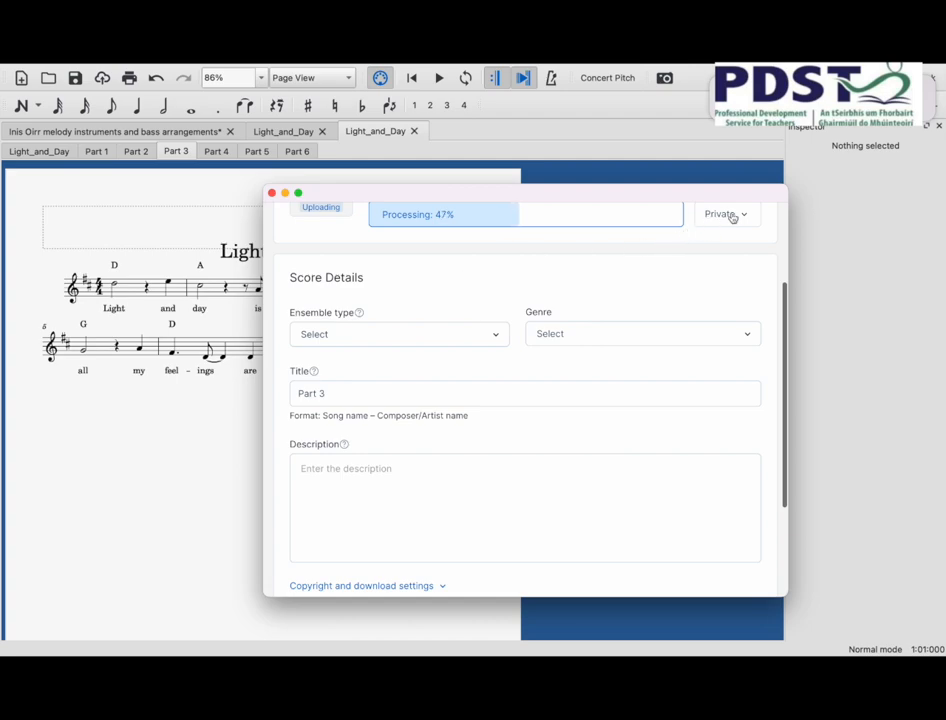
- Keep Part 3's visibility set to Private and publish the score
click(725, 214)
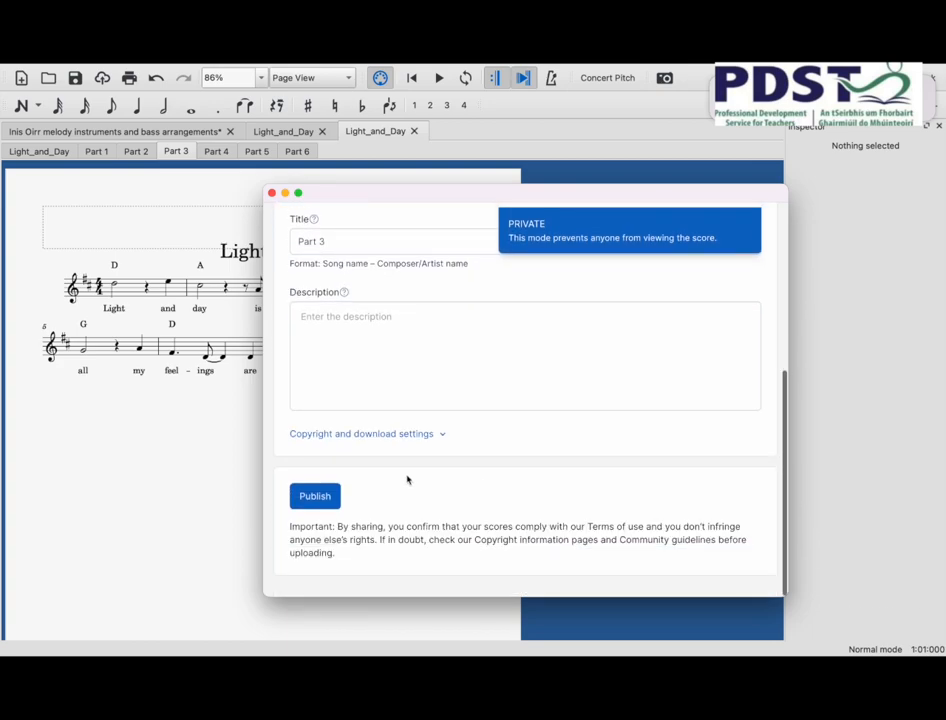
click(314, 496)
text(m)
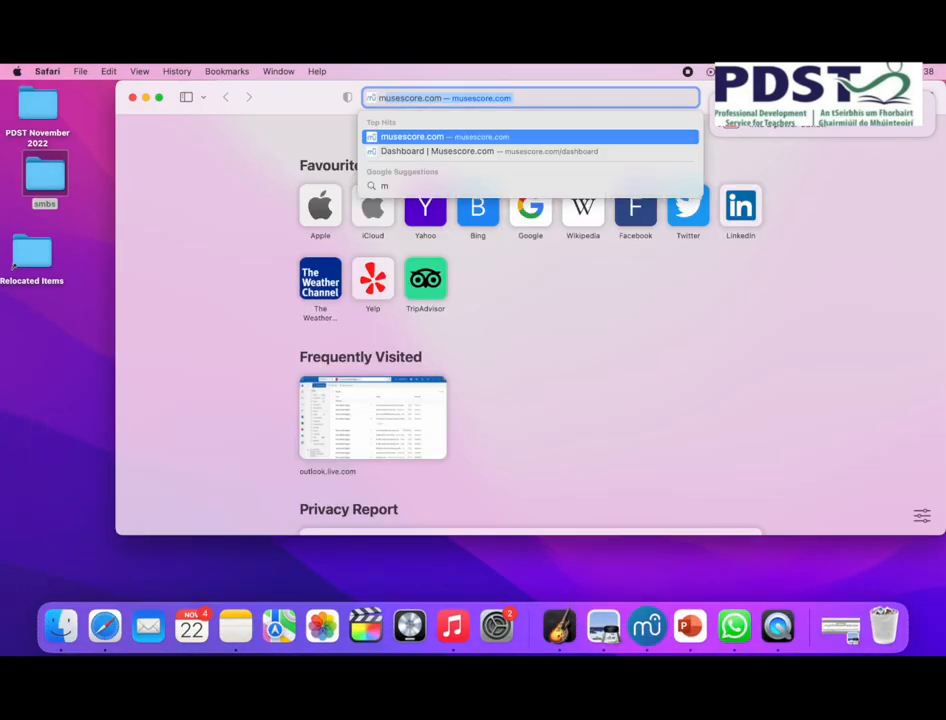
- Load musescore.com and go to My scores through the account menu
click(410, 136)
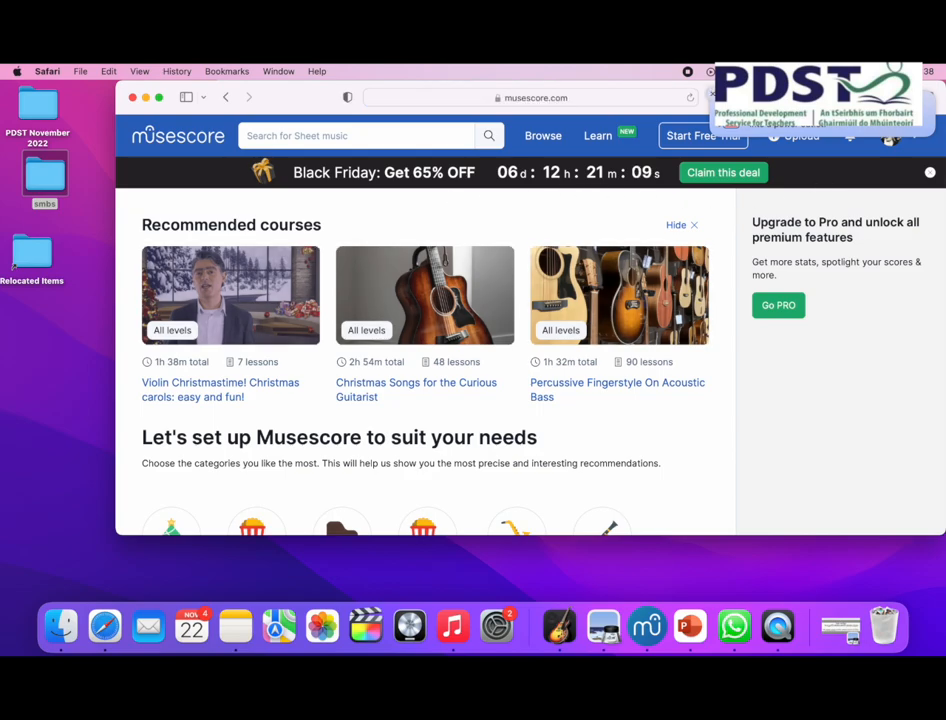
click(595, 135)
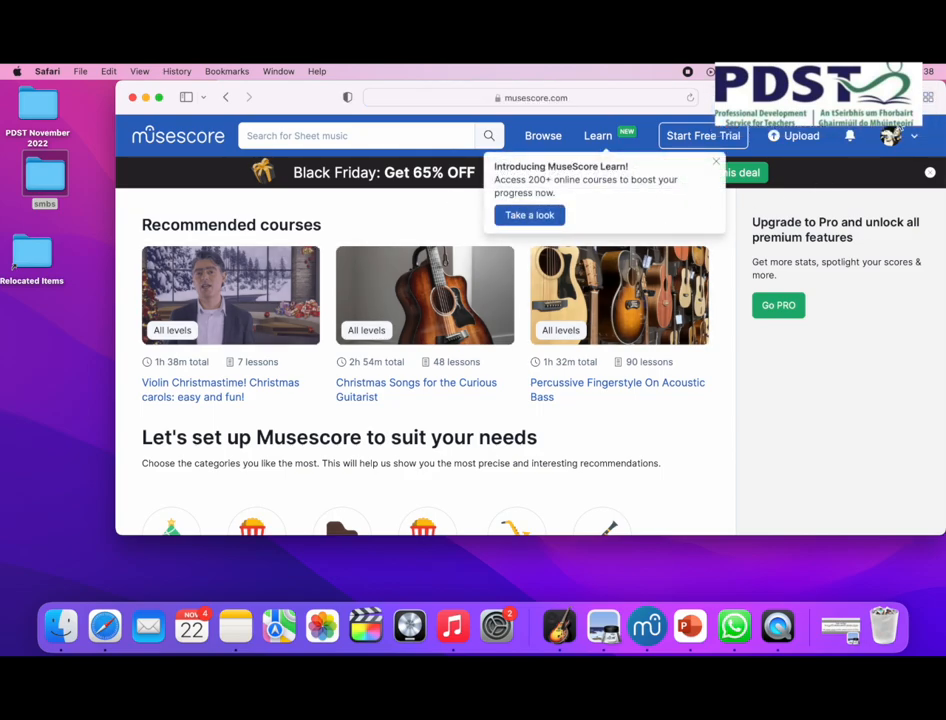
click(895, 137)
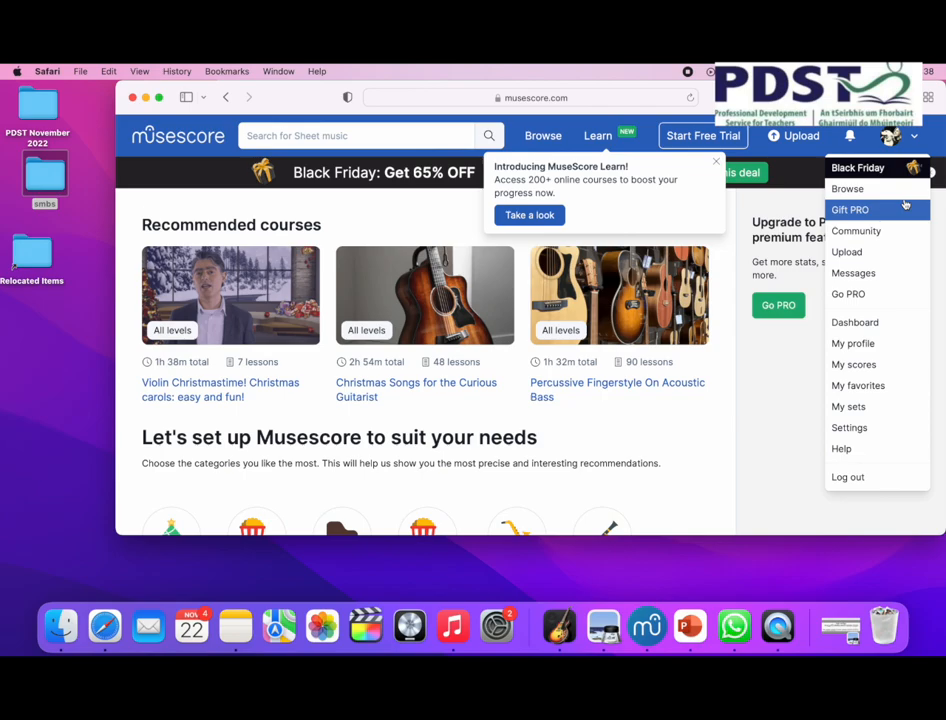
click(853, 364)
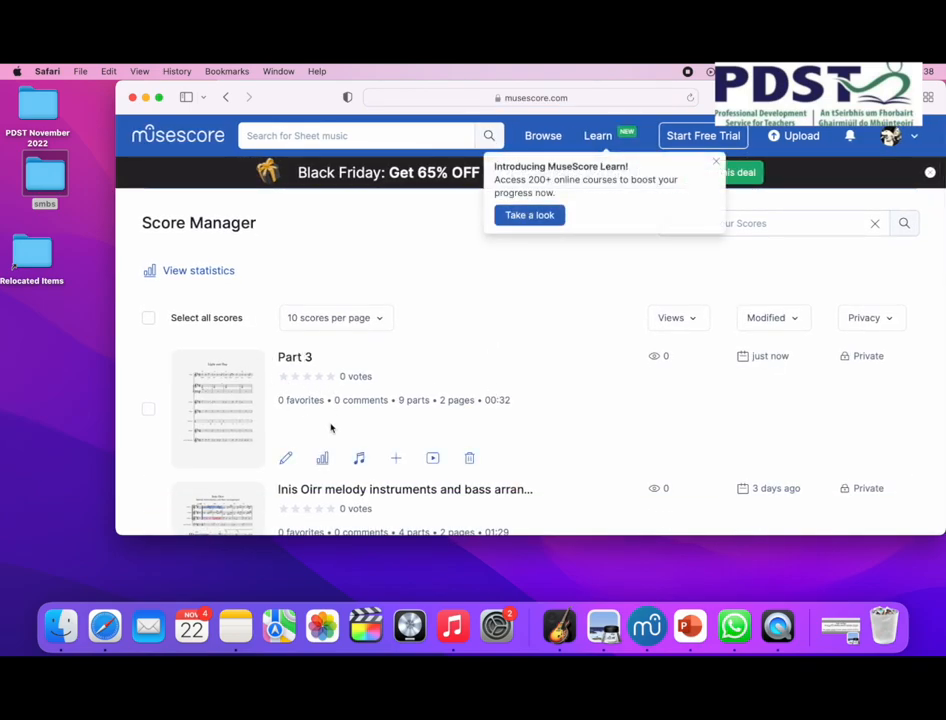
mouse_move(432, 458)
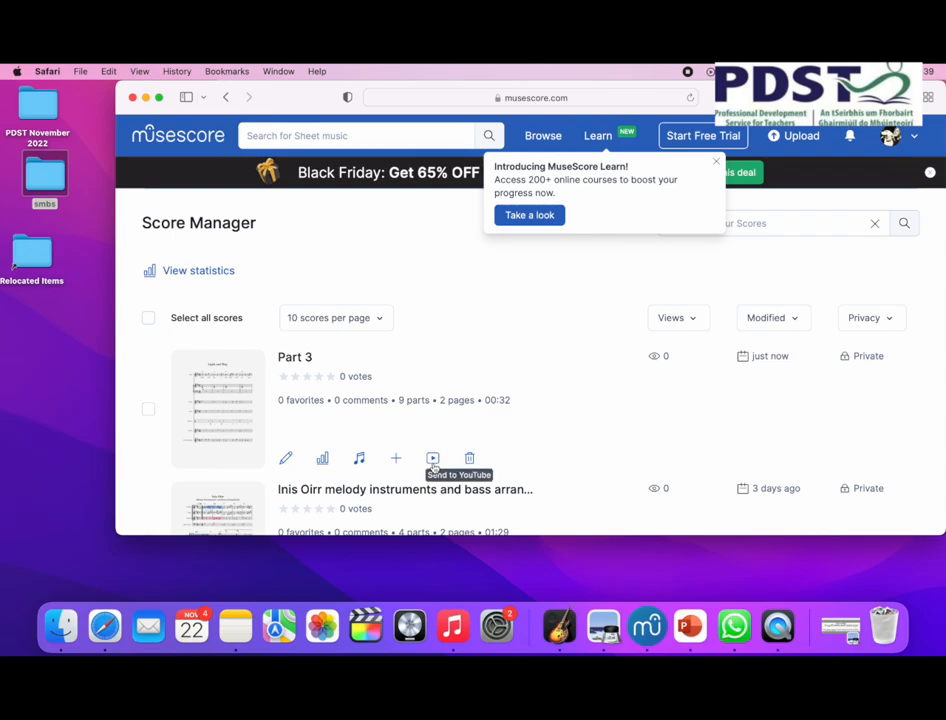
- Export Part 3 as a video from Score Manager and open the downloaded file
click(432, 458)
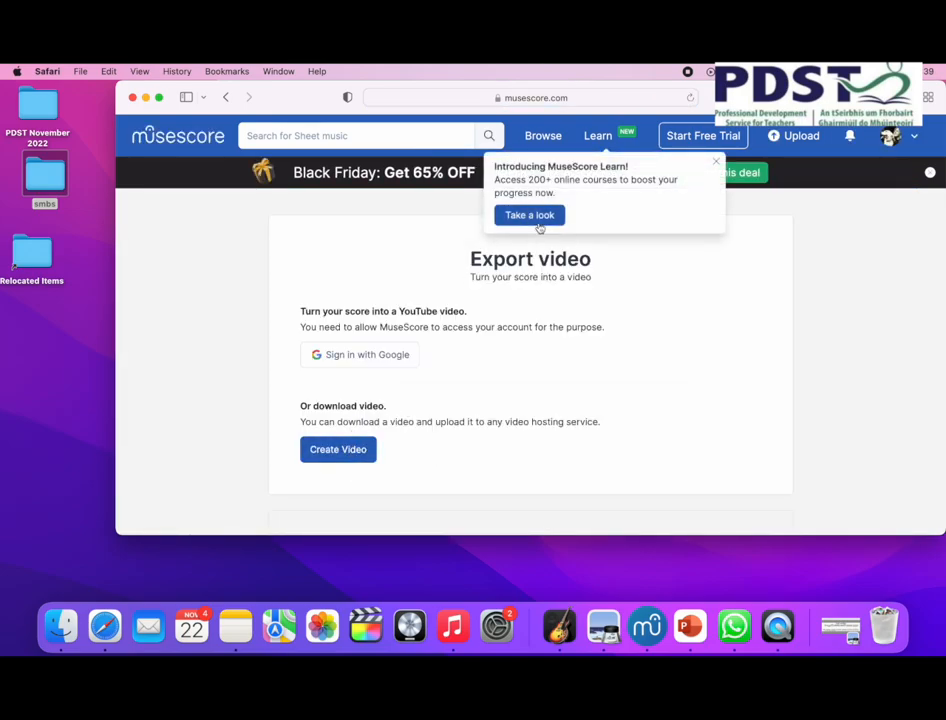
mouse_move(345, 374)
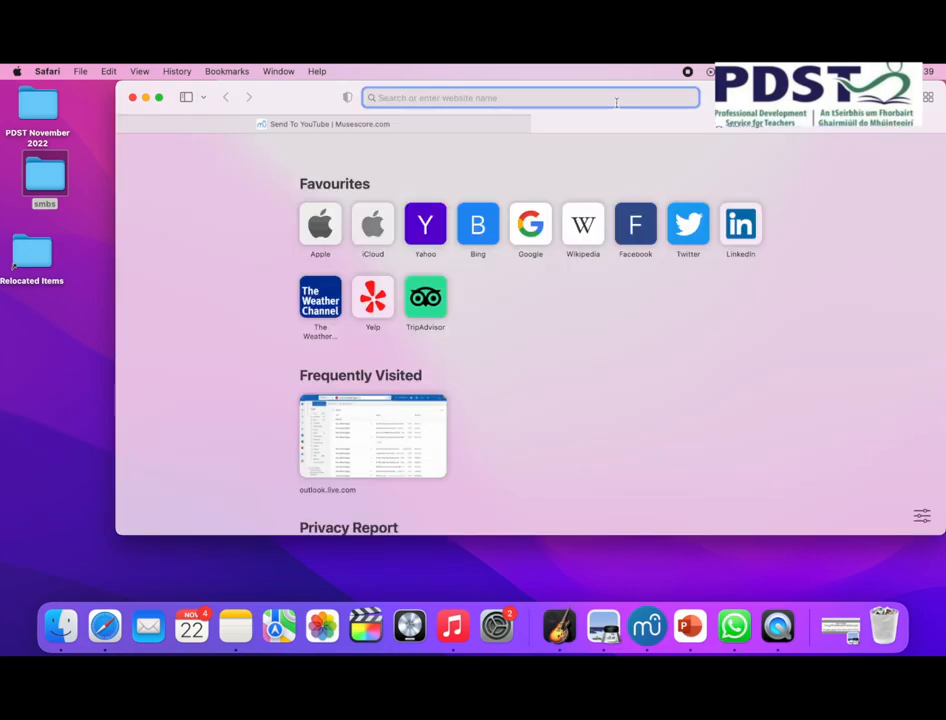
click(372, 434)
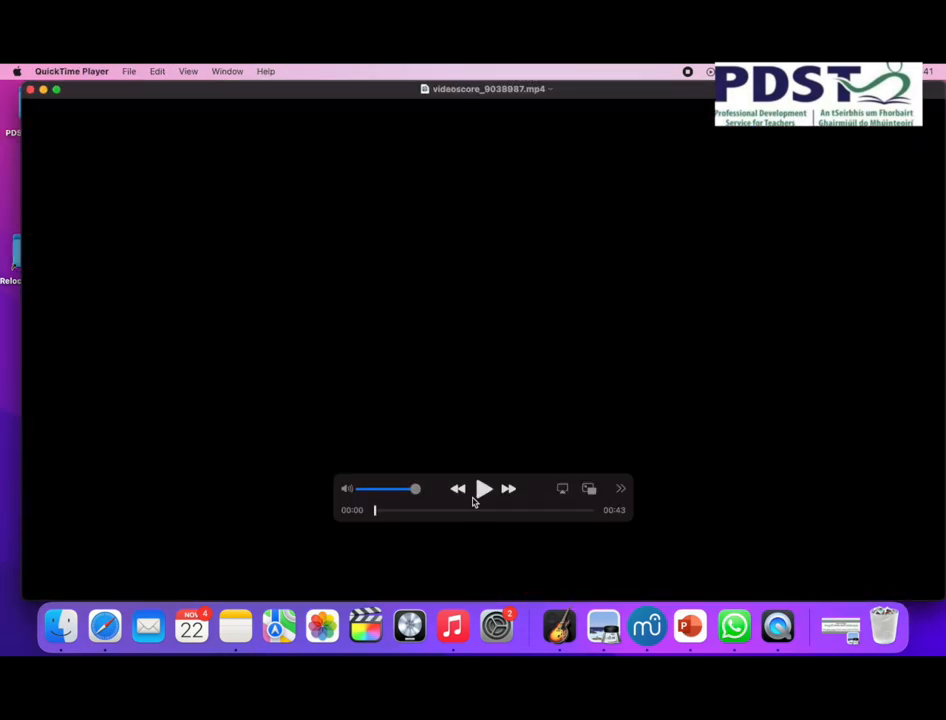
- Start playback of the Part 3 videoscore MP4 in QuickTime Player
click(483, 488)
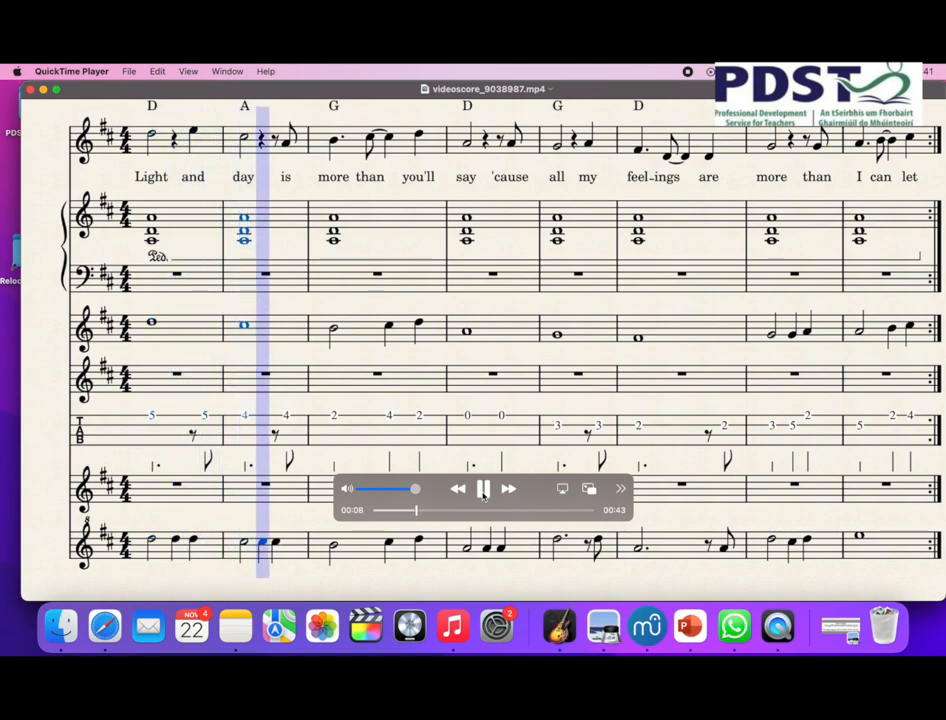
- Pause the Part 3 video at 10 seconds of 43
click(483, 489)
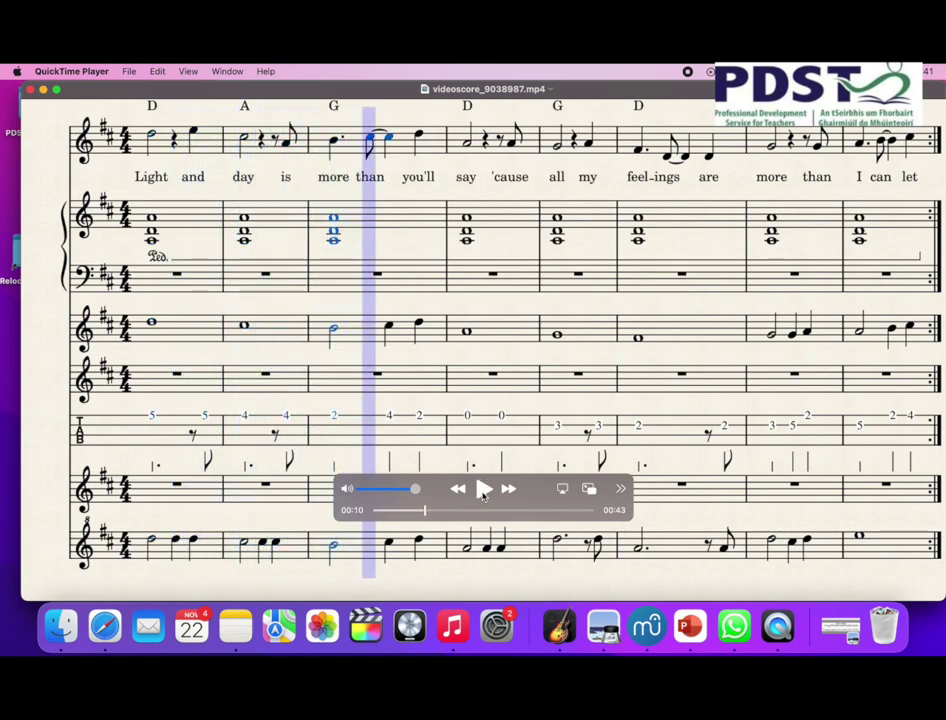